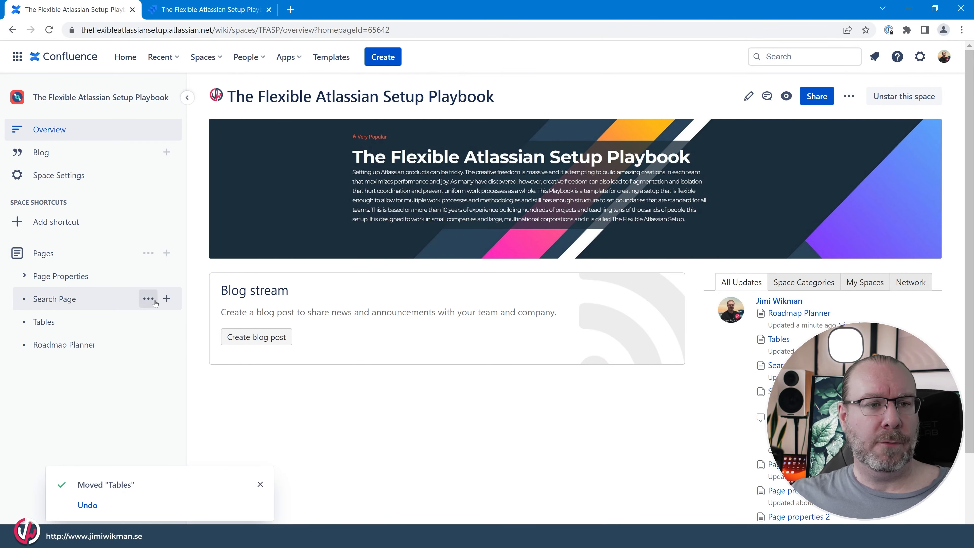
mouse_move(166, 253)
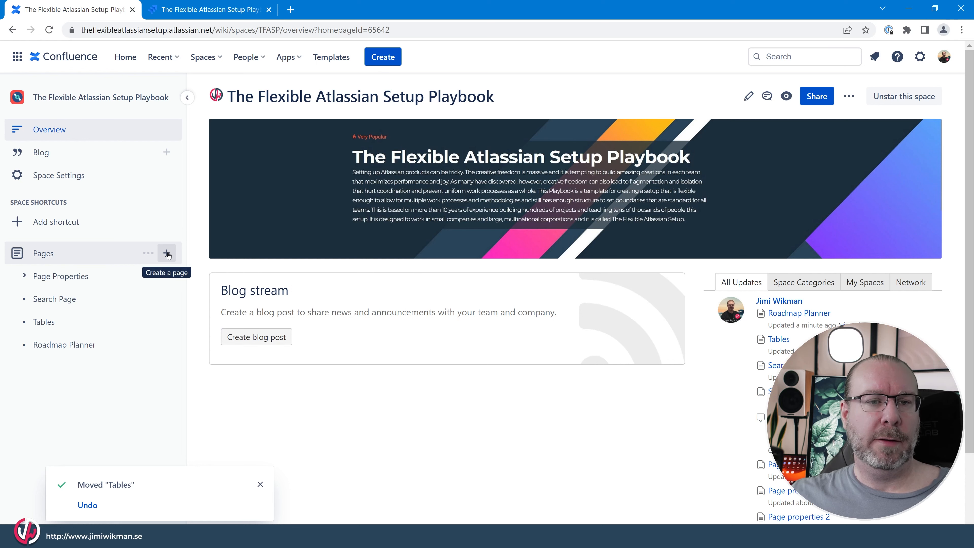
Step: Create a new page in the Playbook space and title it 'Jira Roadmap'
click(166, 253)
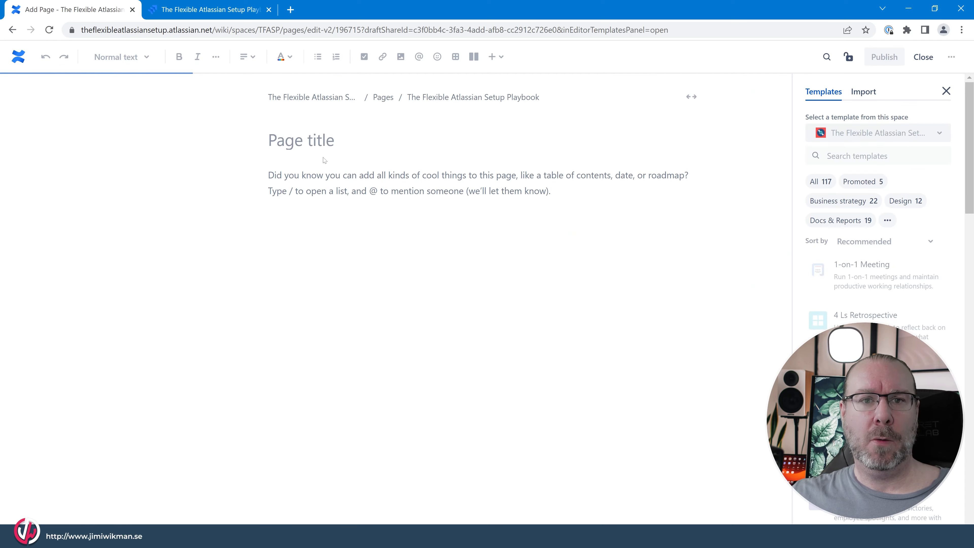
text(Ji)
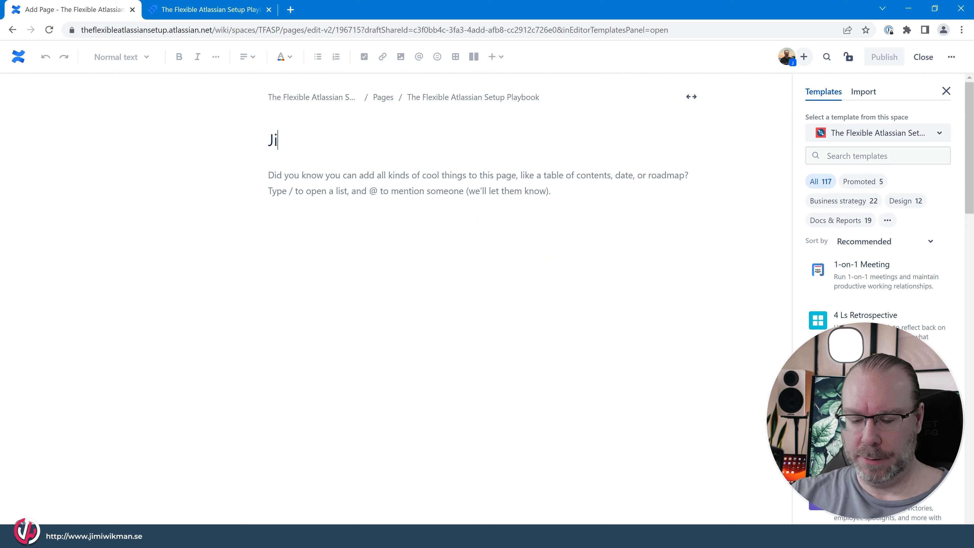
text(ra Roa)
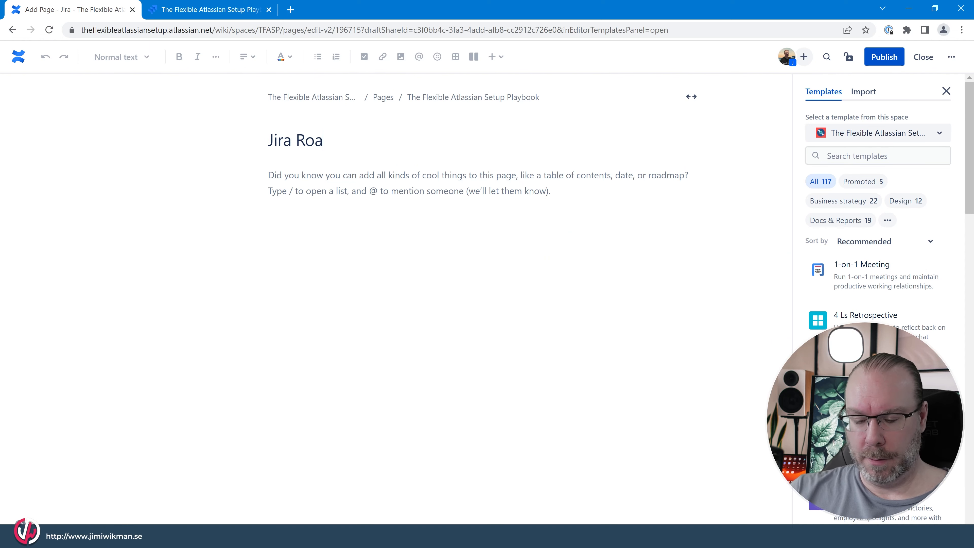
text(dma)
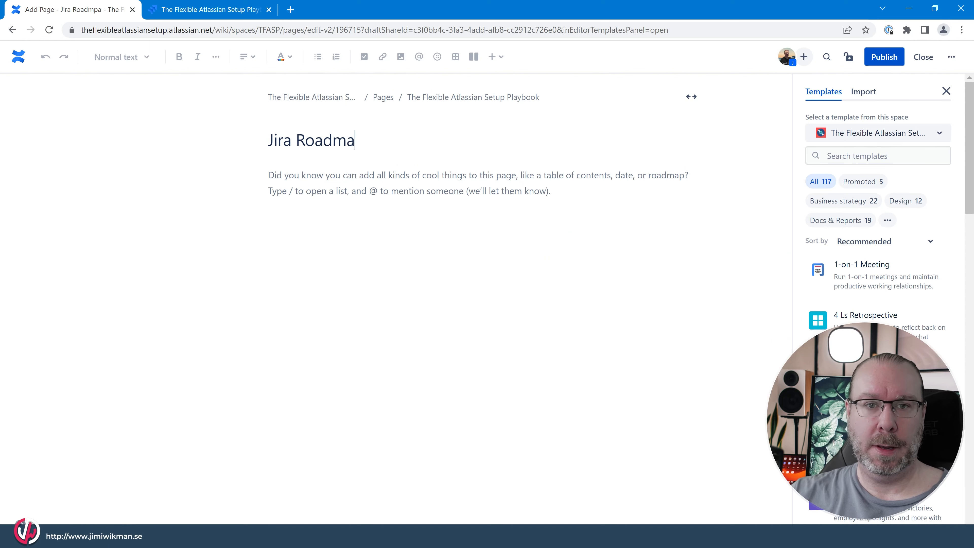
text(p)
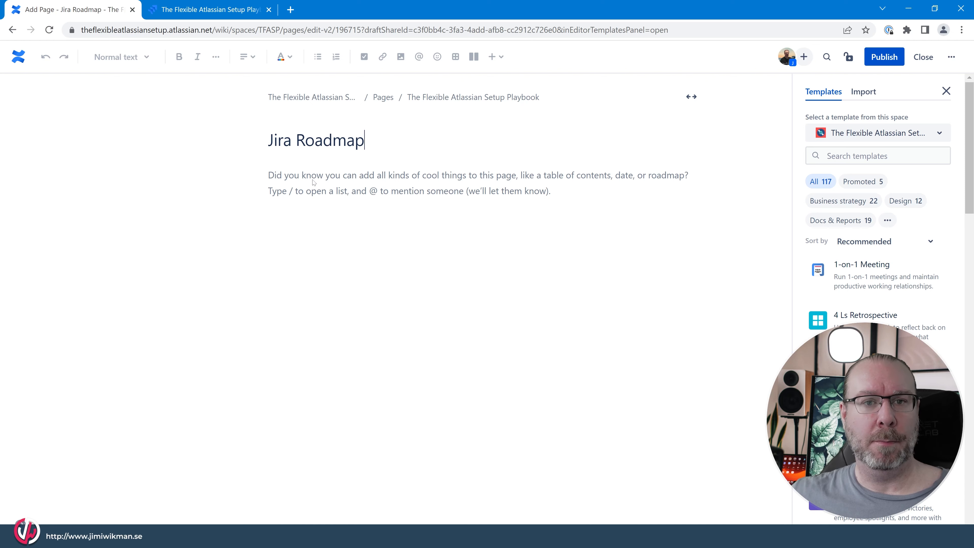
Step: Insert a Jira roadmap macro into the page body via the /jira insert menu
text(/)
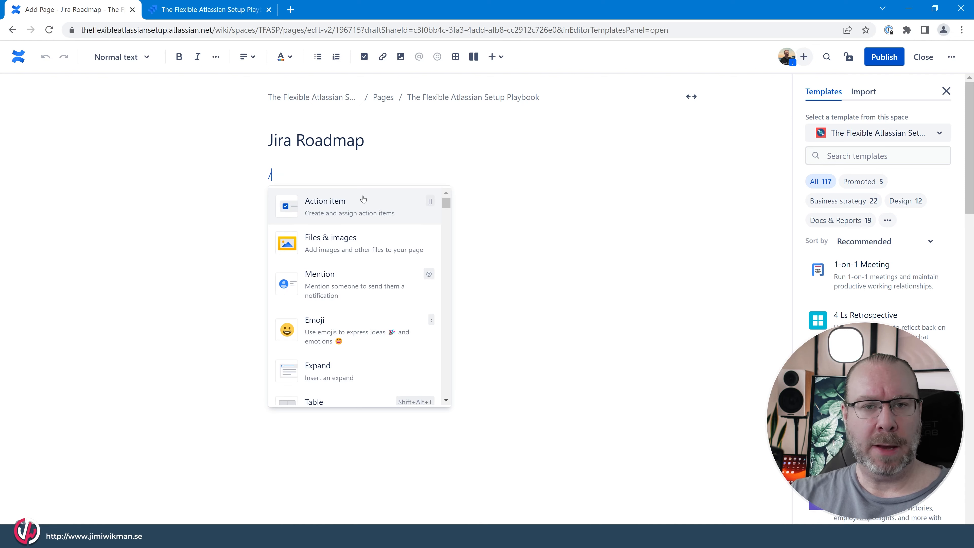
text(jira)
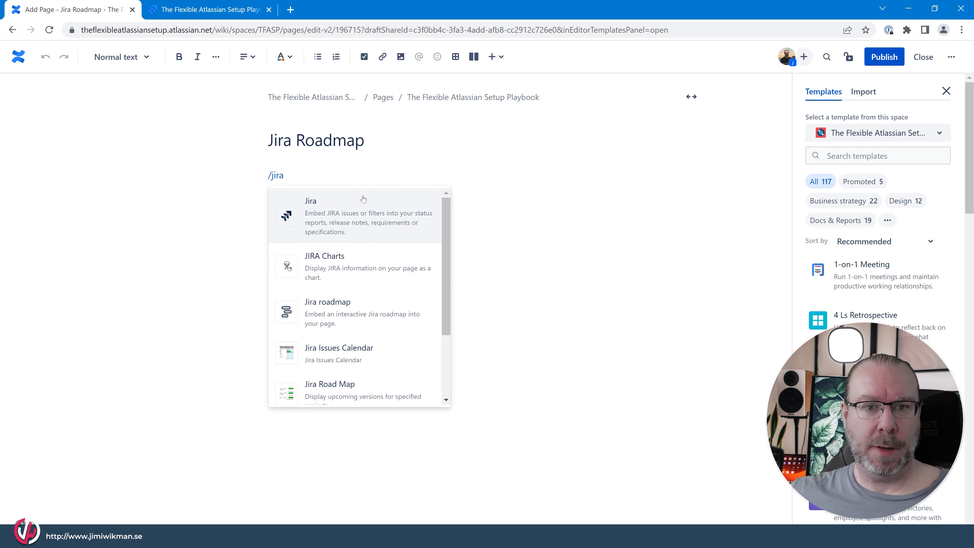
mouse_move(348, 316)
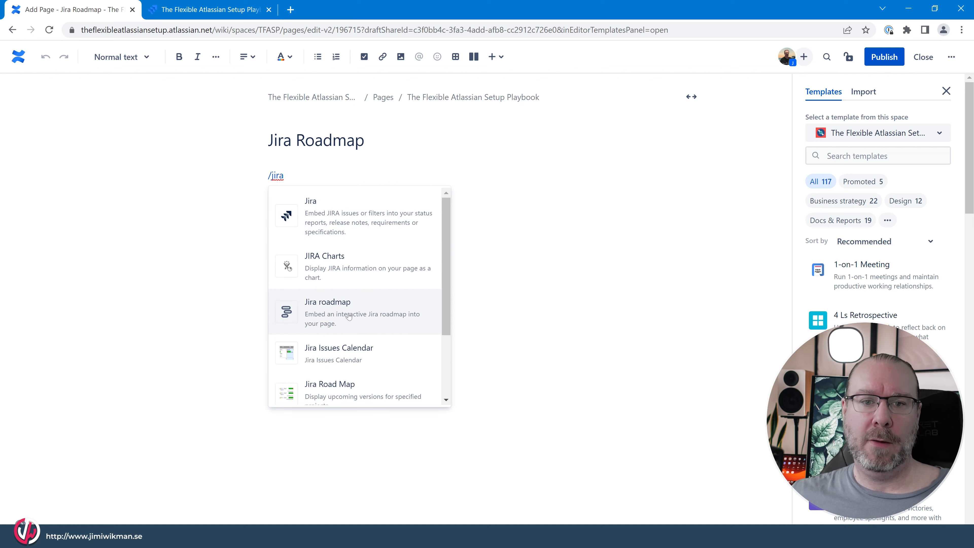
click(327, 307)
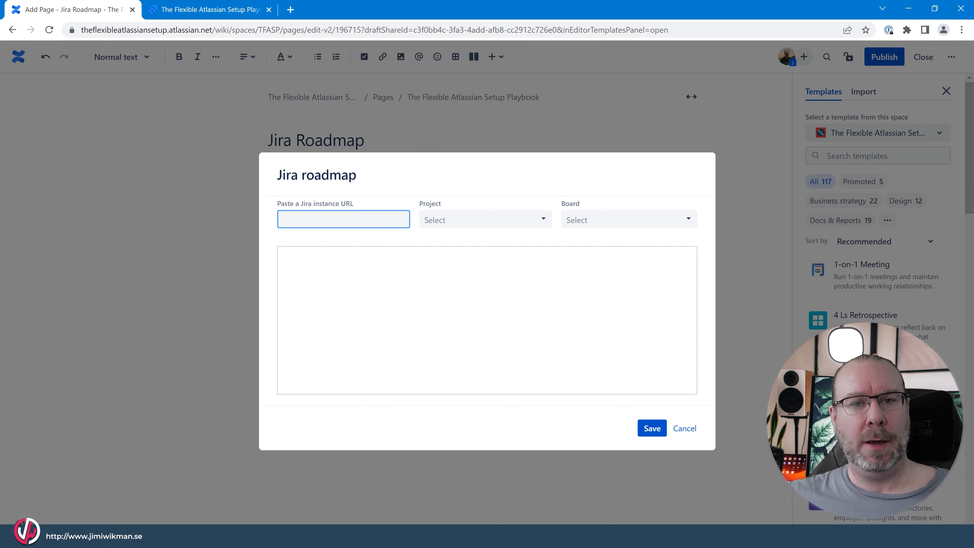
Step: Configure the roadmap with the suggested Jira site and The Flexible Atlassian Setup project, then save it
click(343, 218)
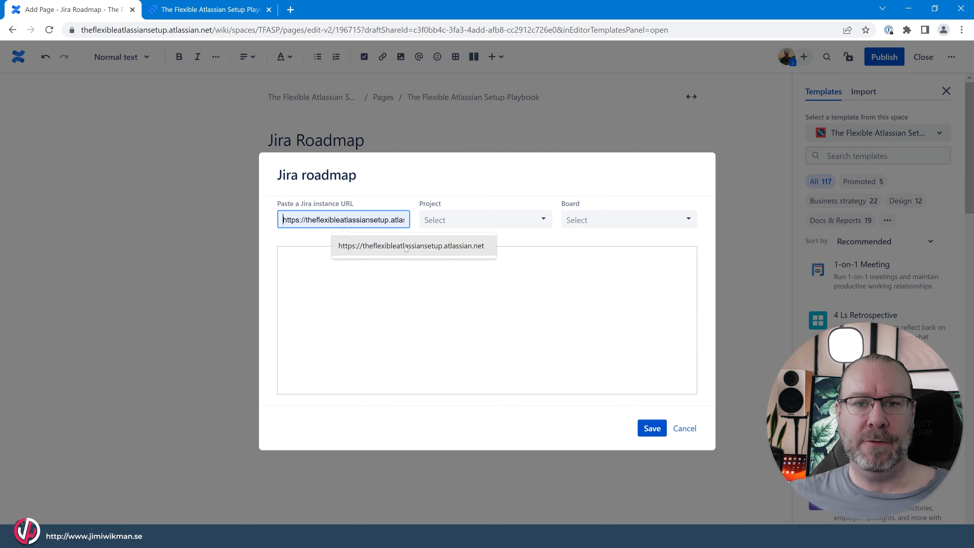
click(485, 219)
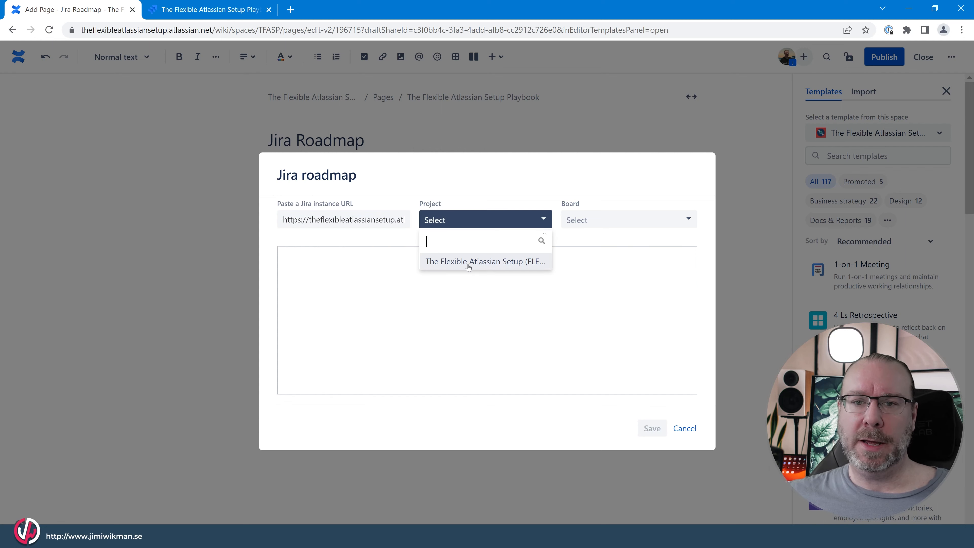
click(486, 261)
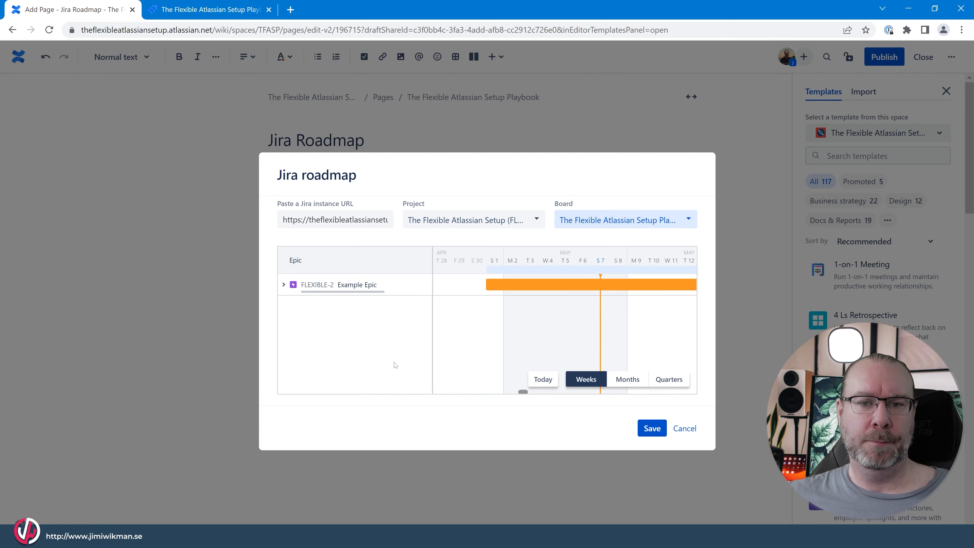
mouse_move(451, 400)
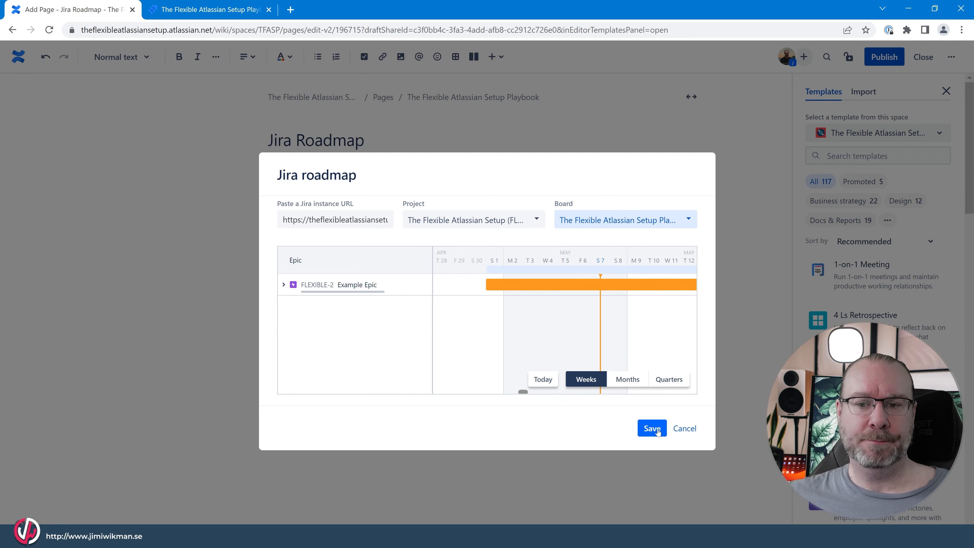
click(651, 428)
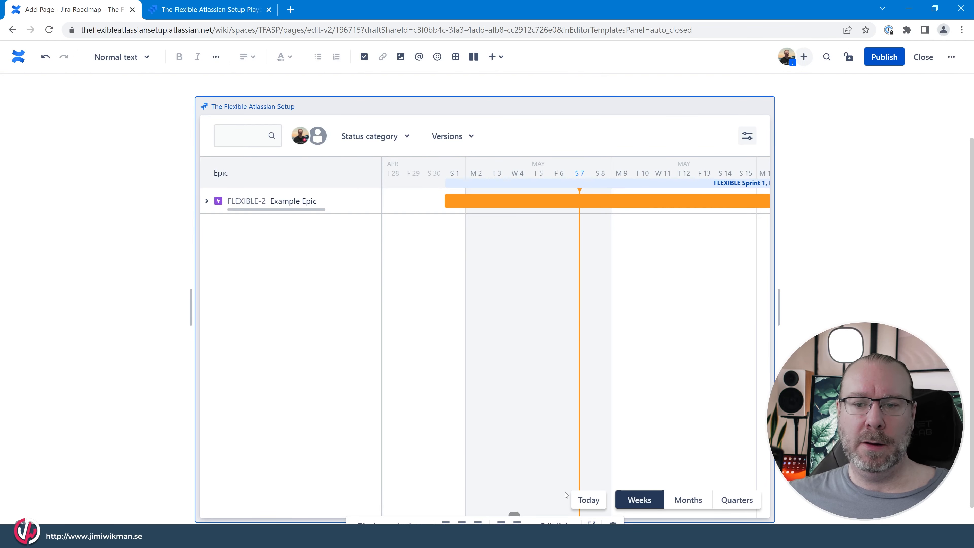
mouse_move(783, 250)
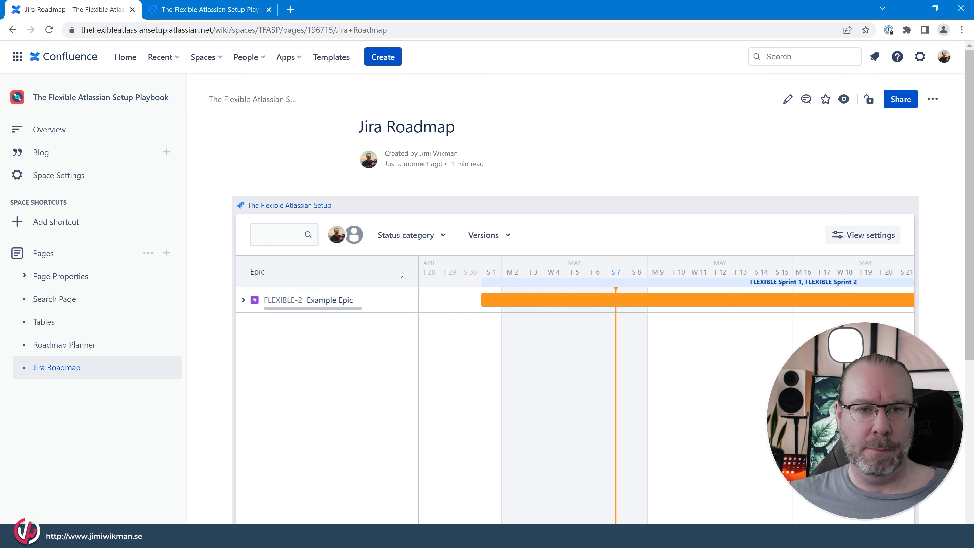
mouse_move(288, 205)
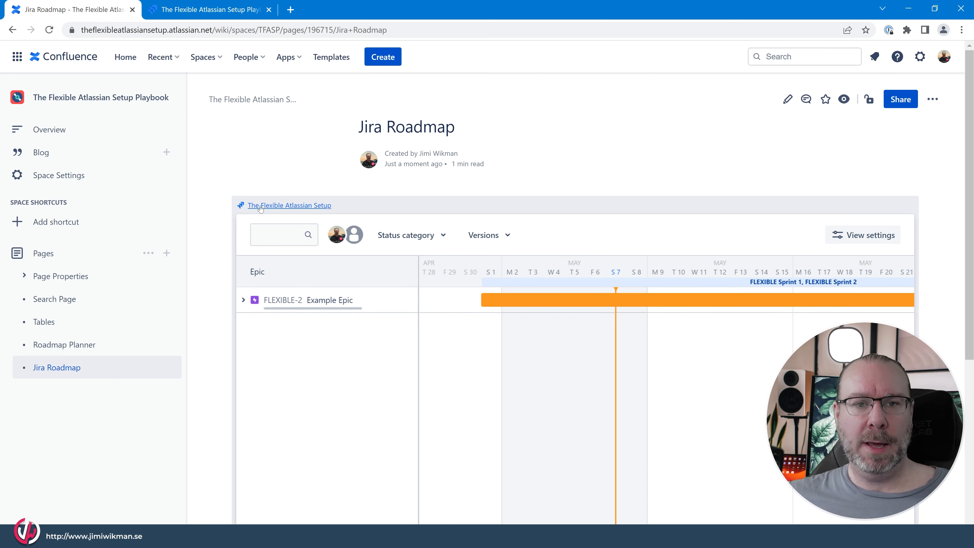
Step: Check the roadmap's filters and view settings, then expand FLEXIBLE-2 Example Epic to show BitBucket Test
click(288, 205)
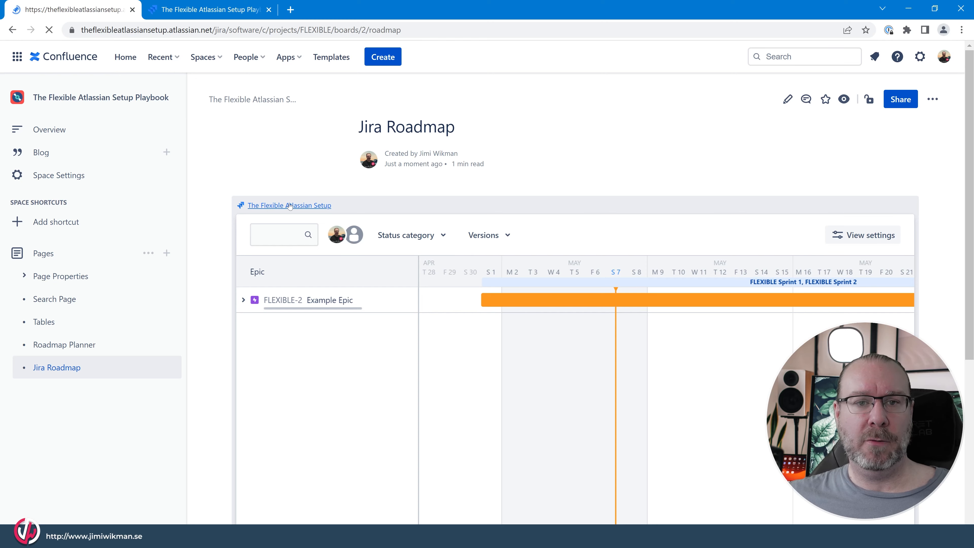
click(288, 205)
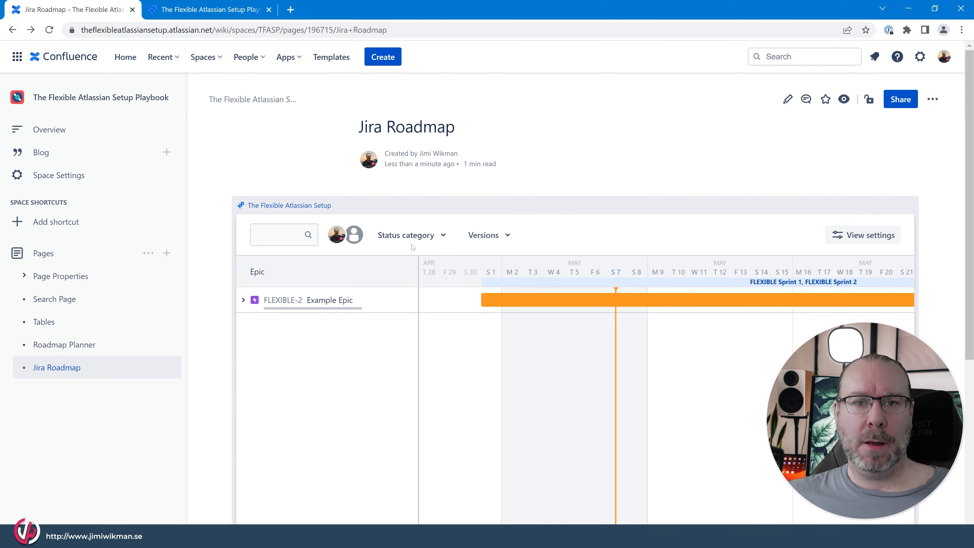
click(283, 235)
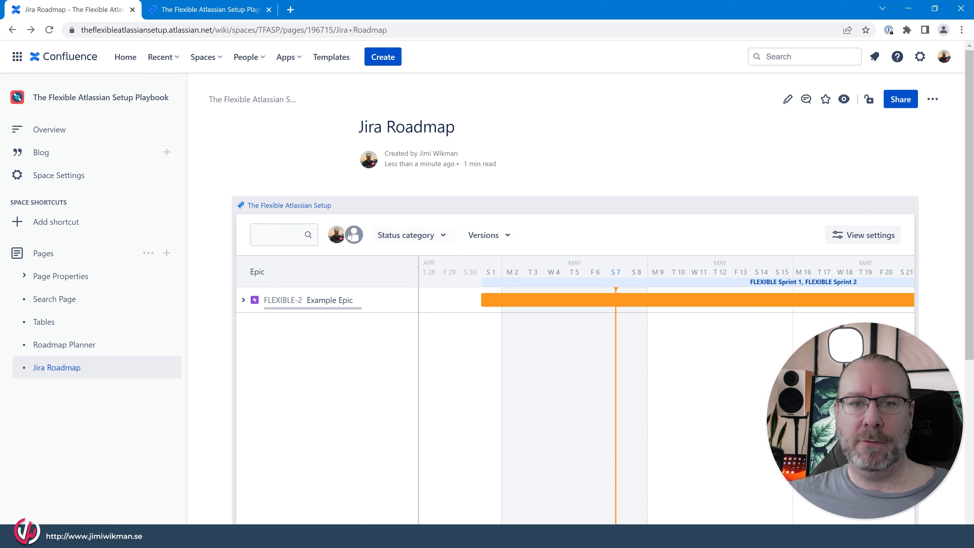
mouse_move(354, 235)
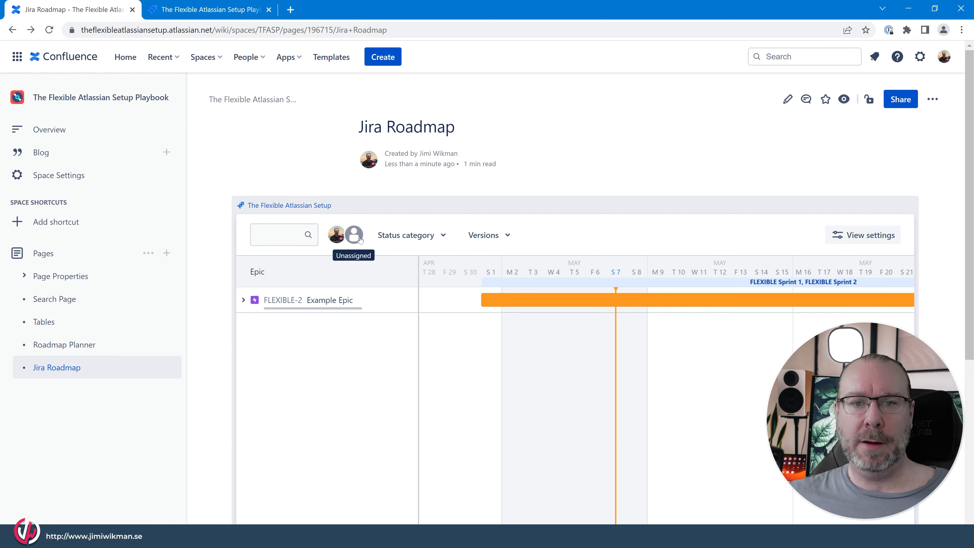
click(410, 235)
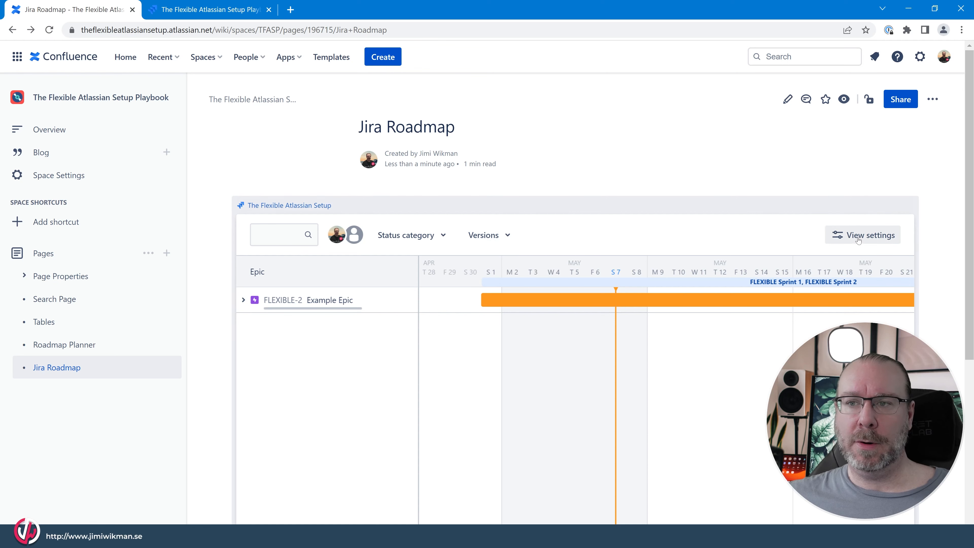
mouse_move(501, 293)
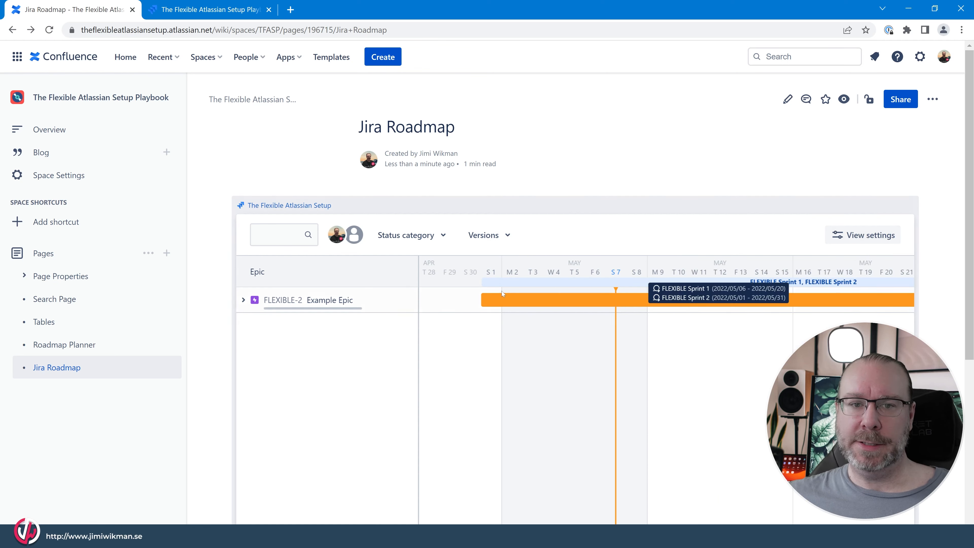
click(243, 299)
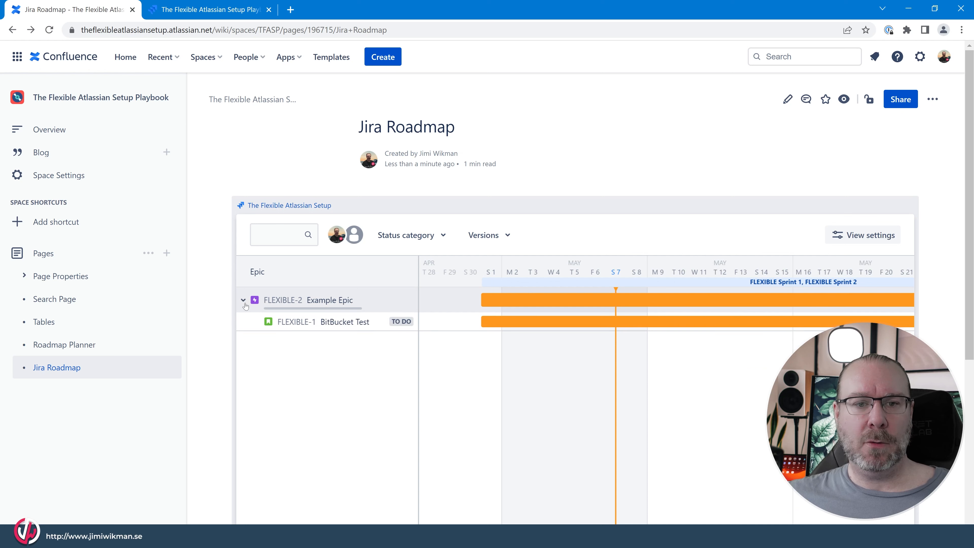
mouse_move(293, 309)
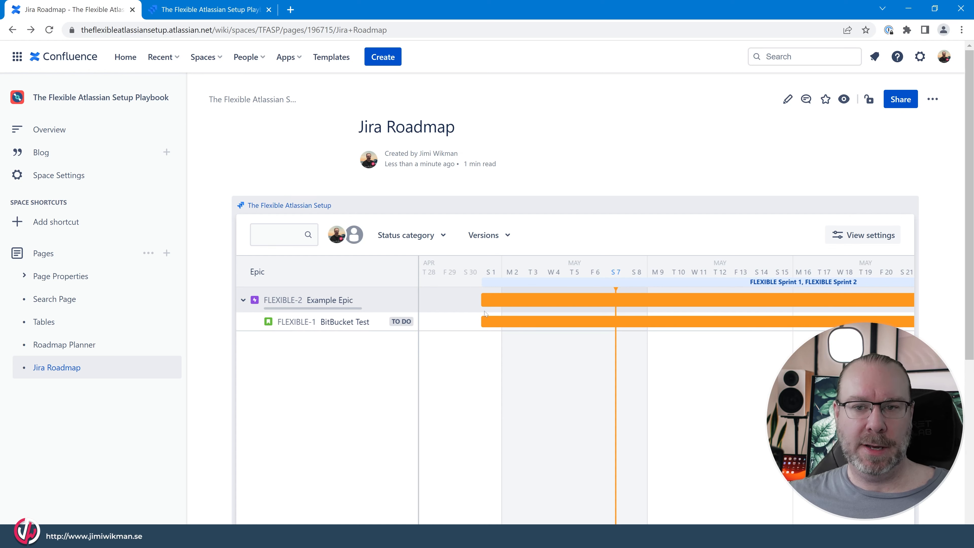
Step: Scroll down the page to reach the roadmap's bottom timeline controls
scroll(down, 3)
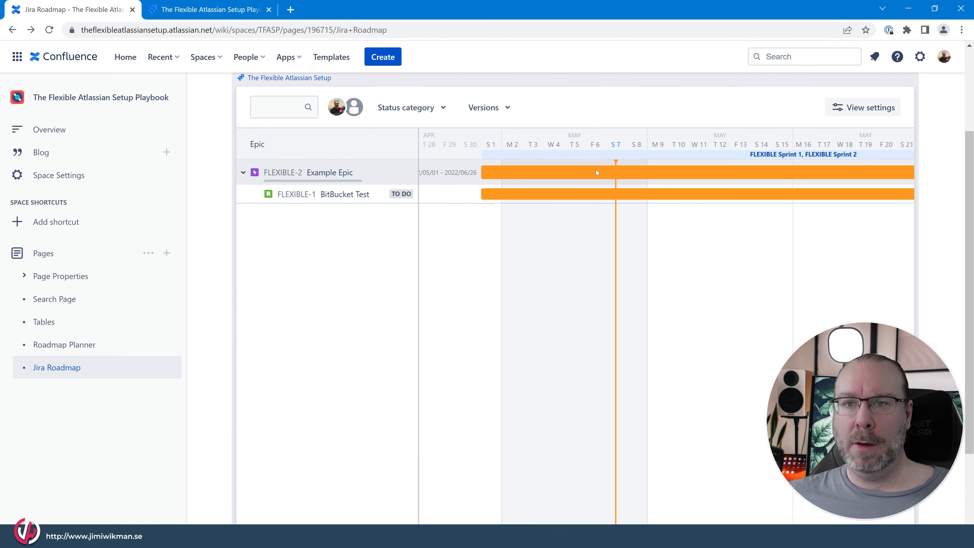
scroll(down, 3)
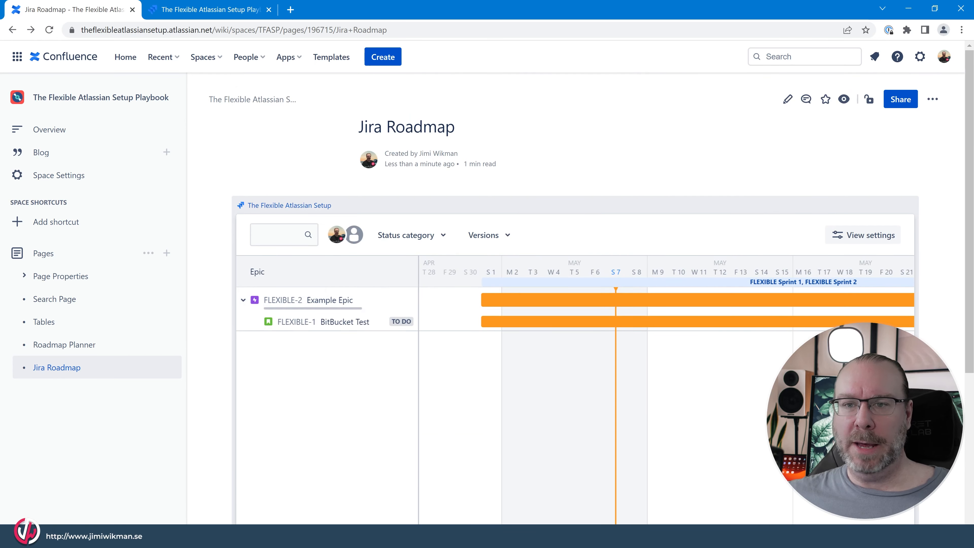
scroll(down, 3)
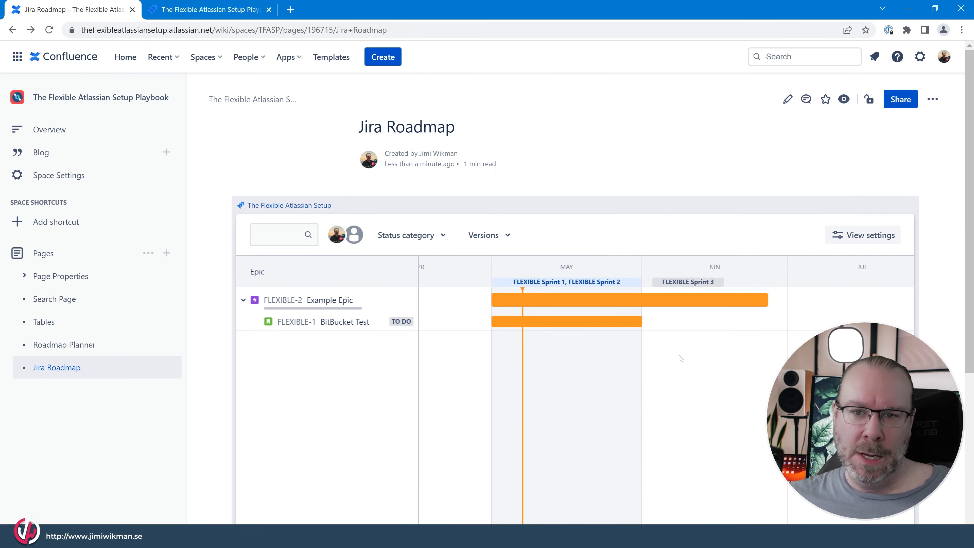
mouse_move(628, 287)
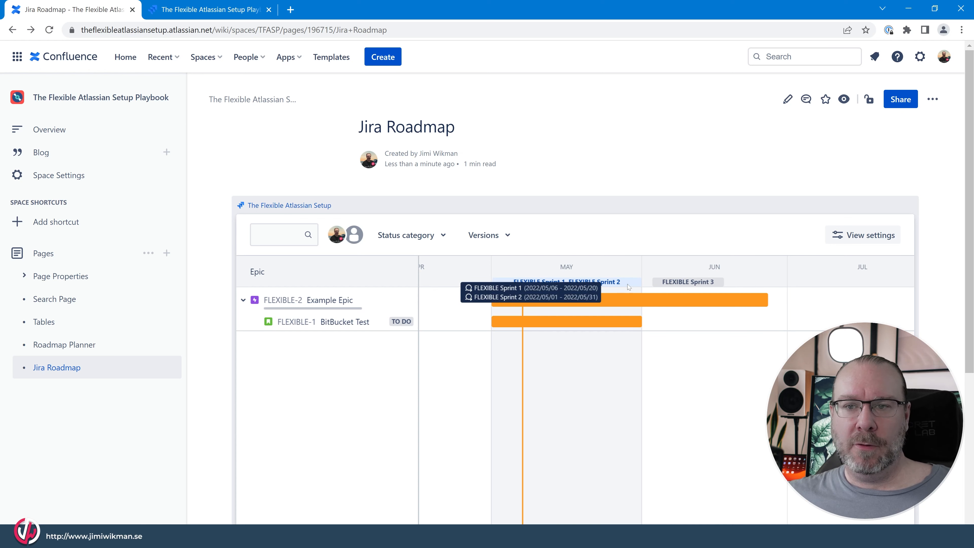
mouse_move(530, 368)
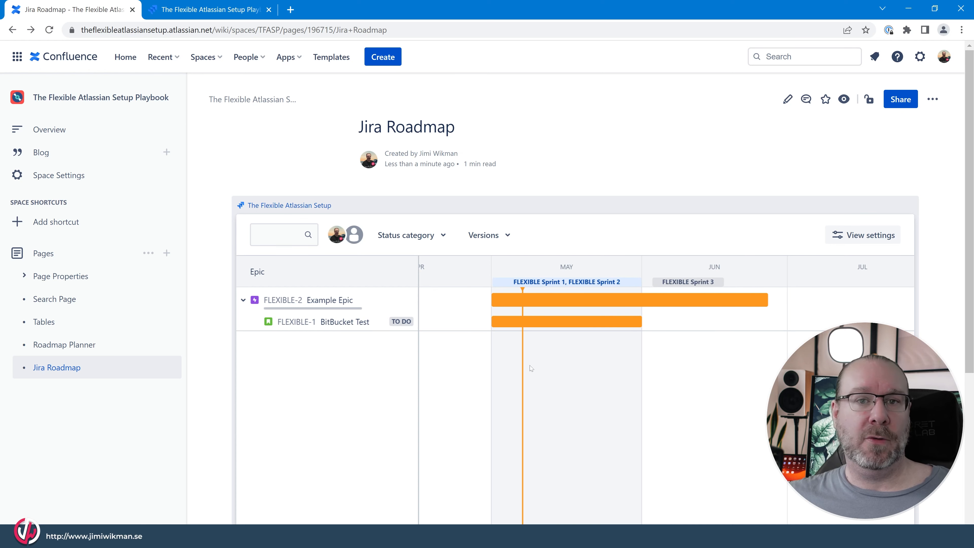
mouse_move(540, 362)
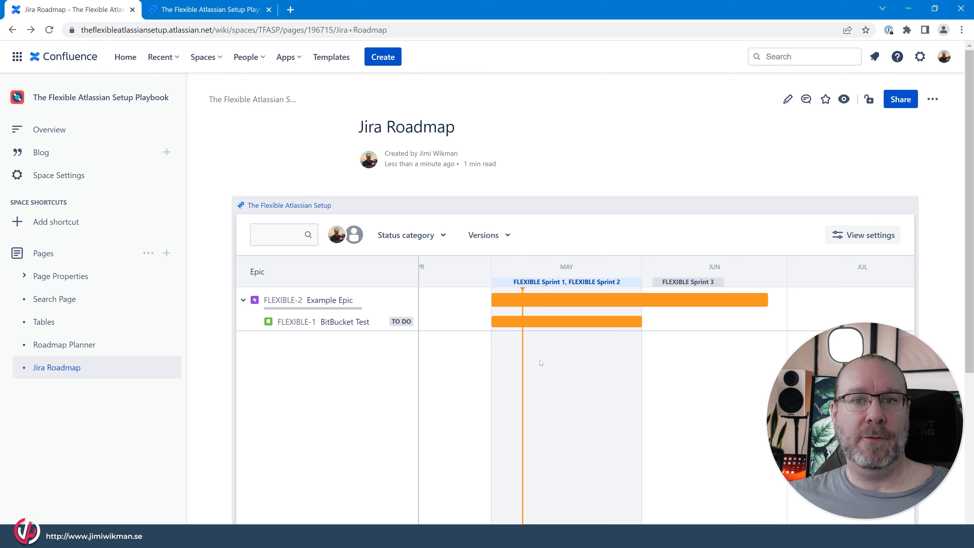
mouse_move(577, 363)
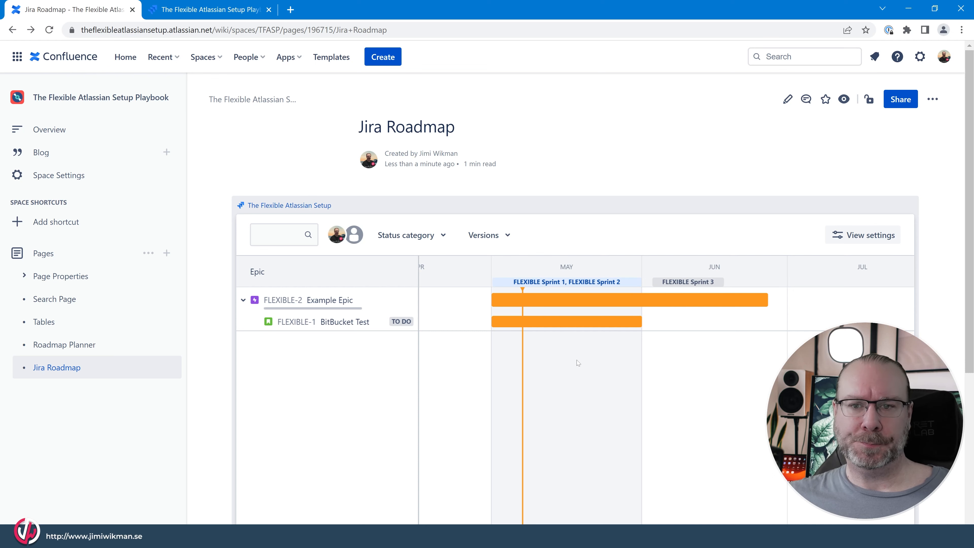
Step: Return to the roadmap and collapse the Example Epic to hide its child issue
scroll(down, 3)
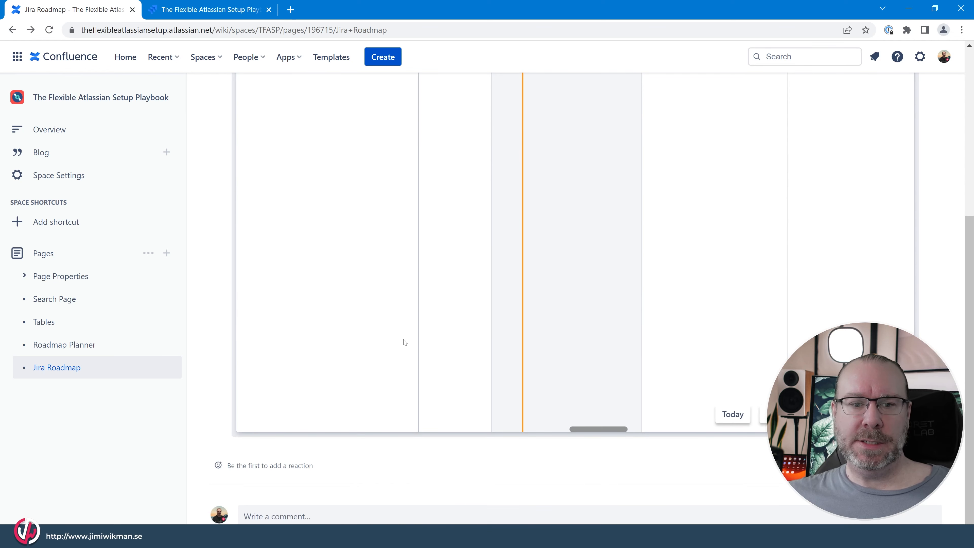
scroll(up, 3)
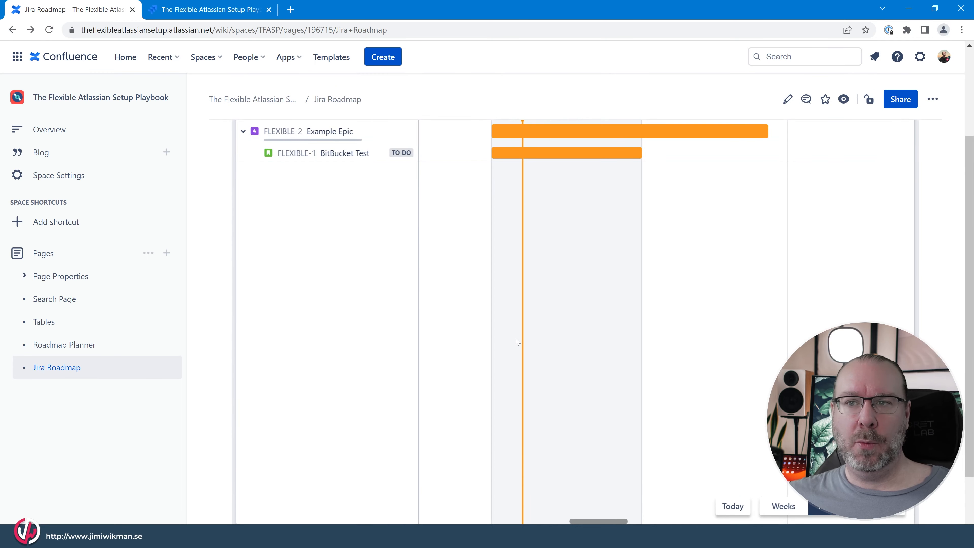
scroll(up, 3)
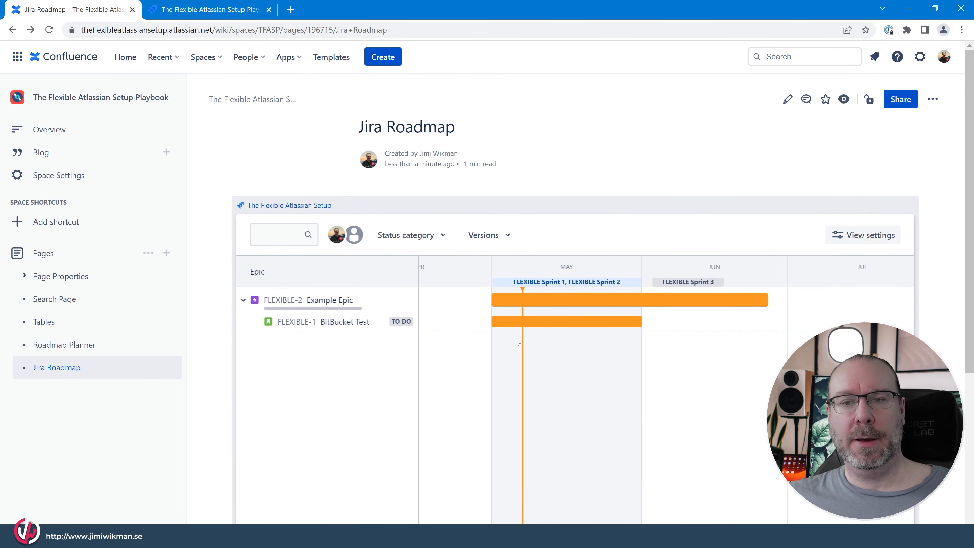
click(243, 299)
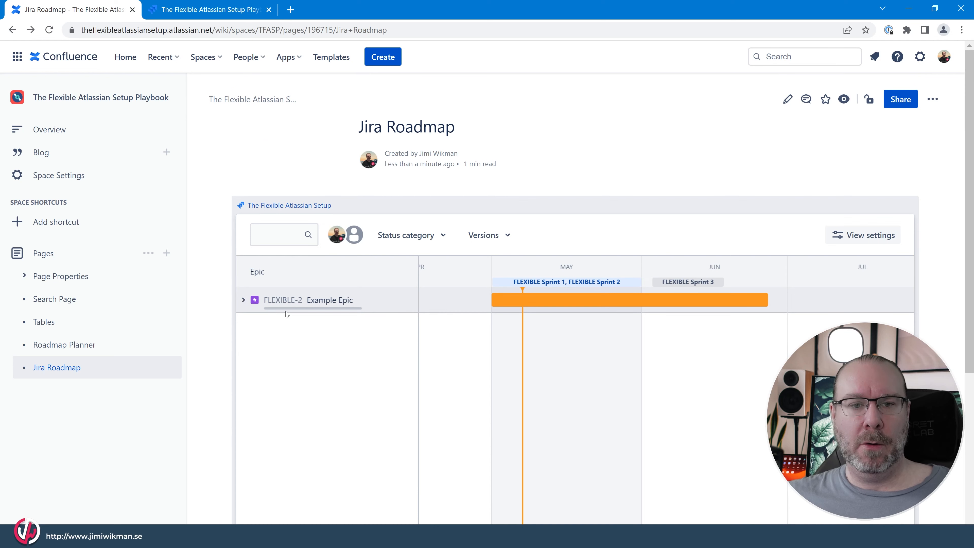
mouse_move(539, 301)
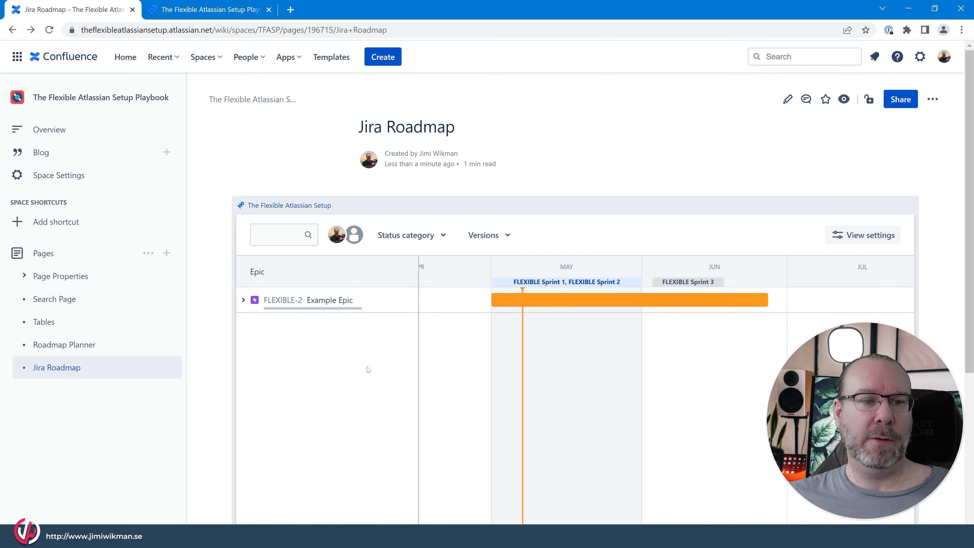
Step: Visit the Roadmap Planner page, then come back to the Jira Roadmap page
click(64, 345)
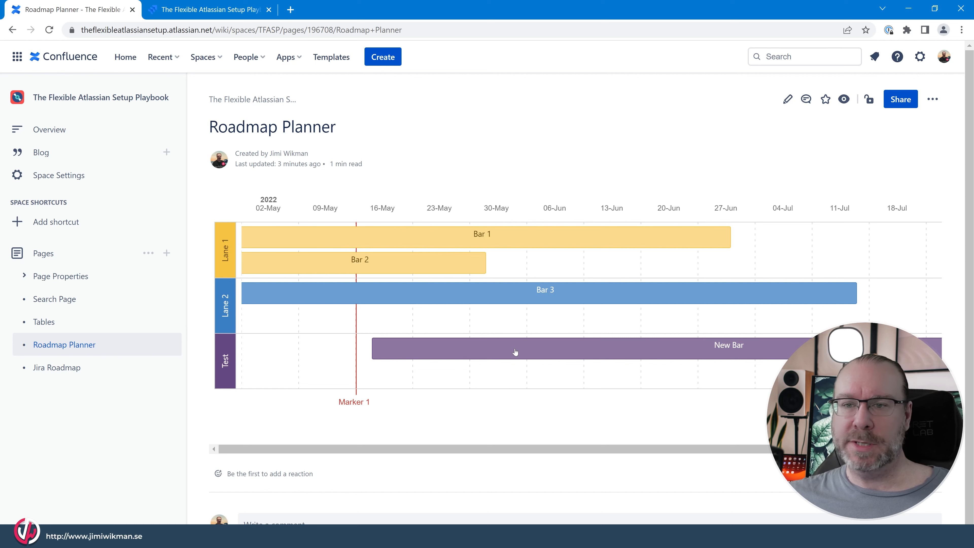
click(56, 367)
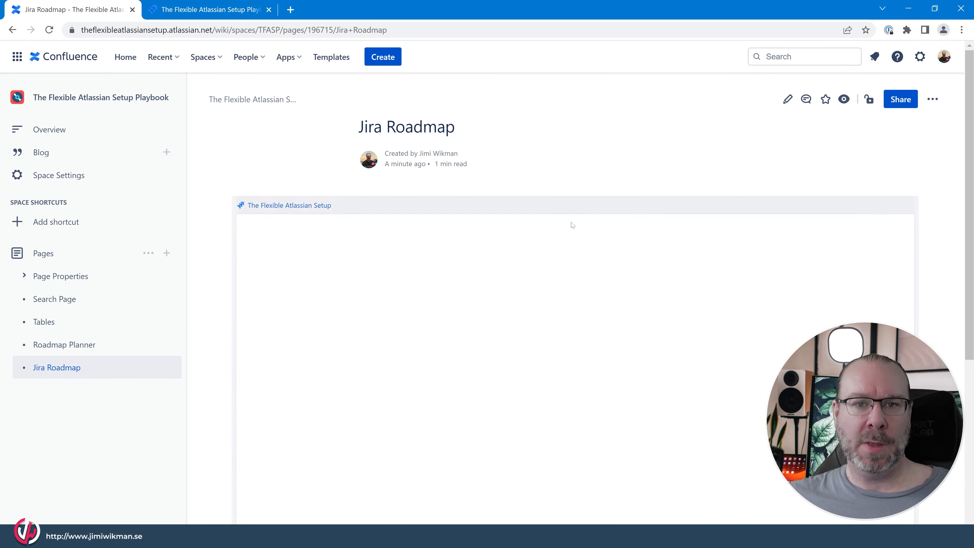